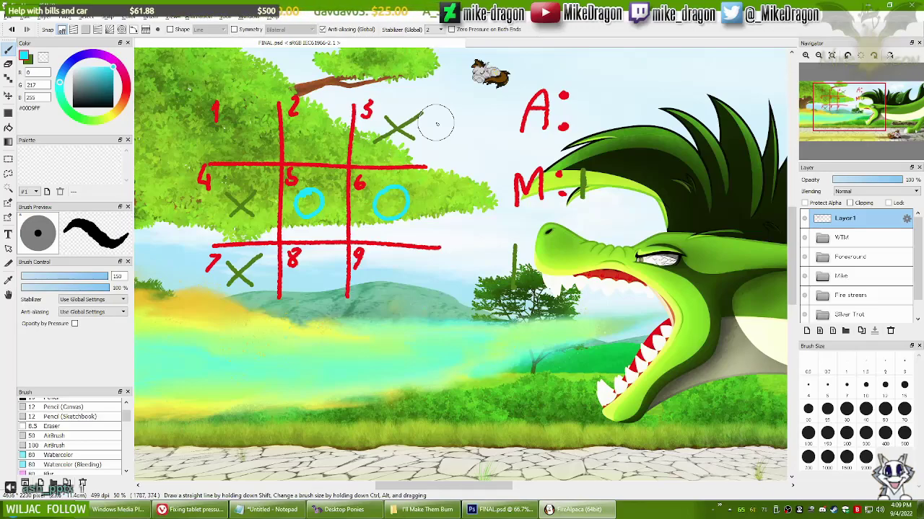
mouse_move(242, 112)
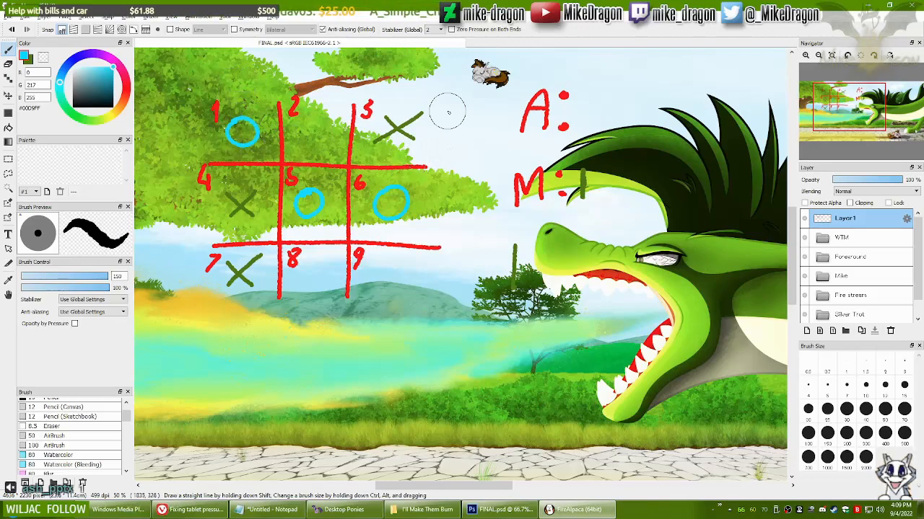
Draw a dark green X in square 8, then switch back to the blue marking colour
click(94, 101)
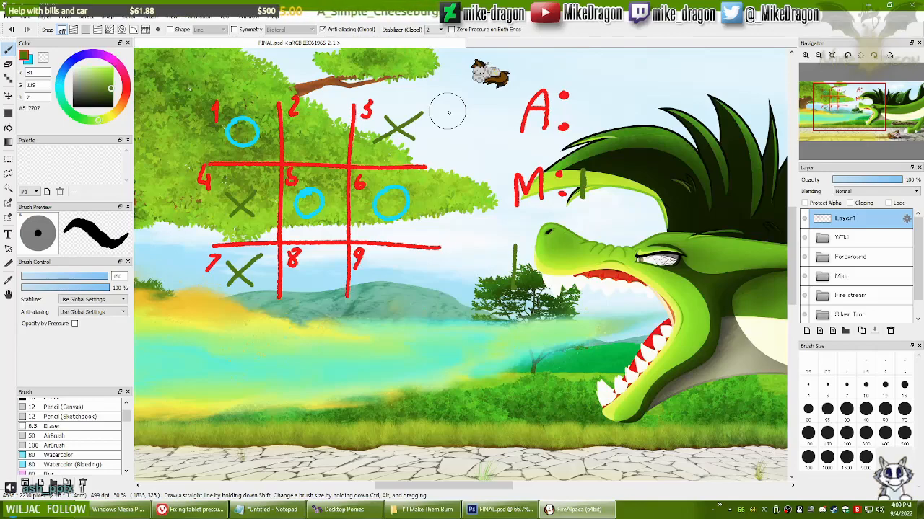
mouse_move(407, 208)
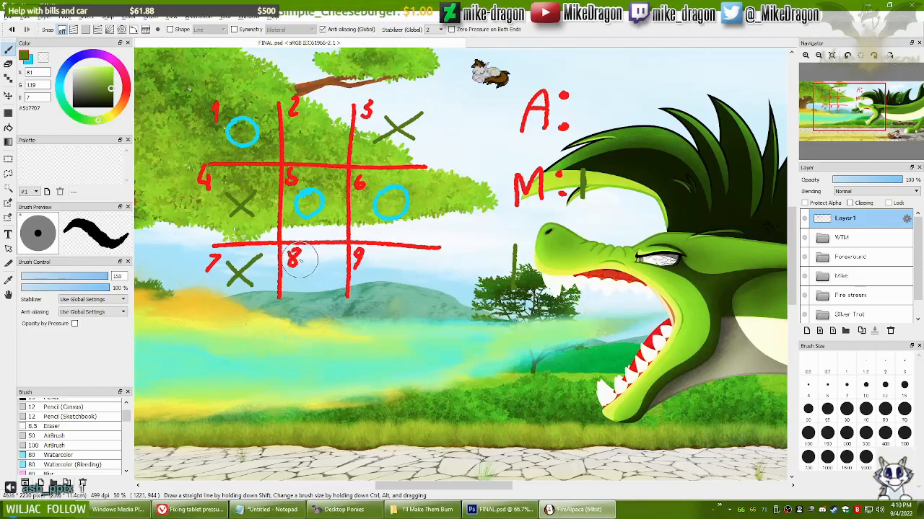
drag(295, 256, 329, 285)
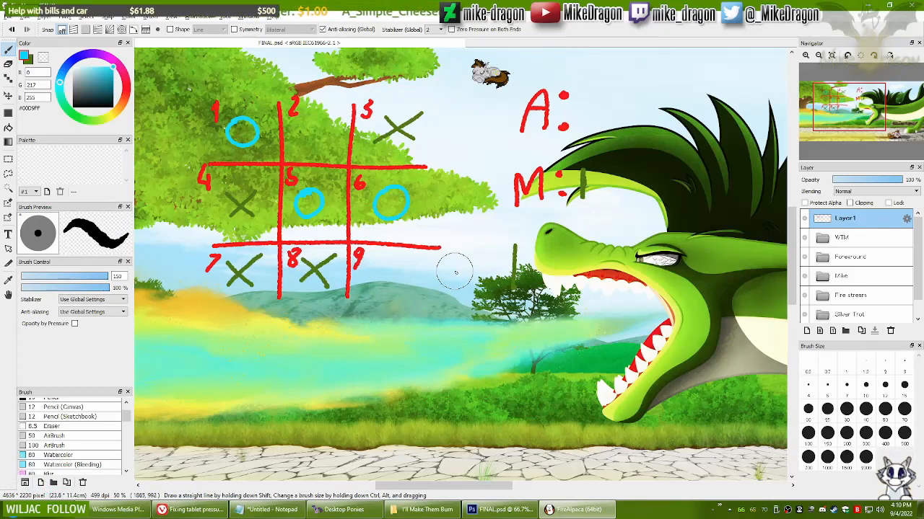
click(497, 510)
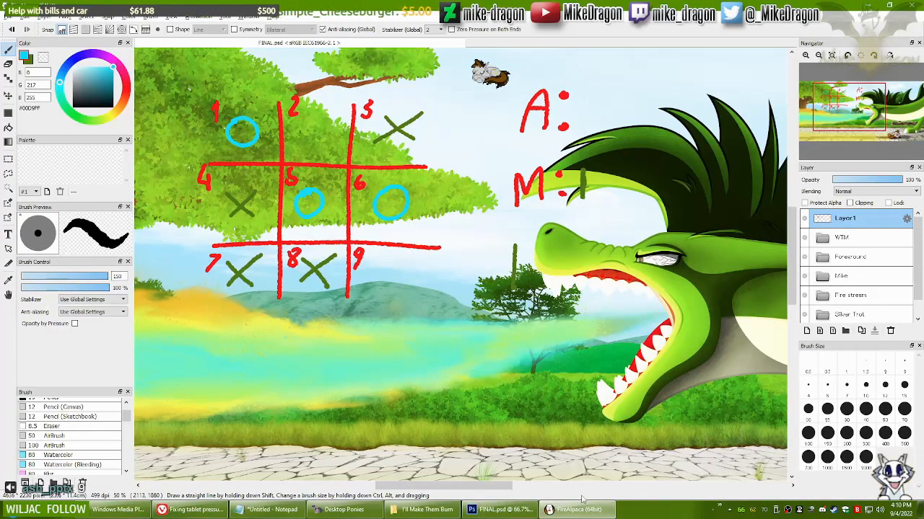
Erase all X and O marks, keeping the red grid lines, numbers and A/M labels
drag(390, 271, 378, 291)
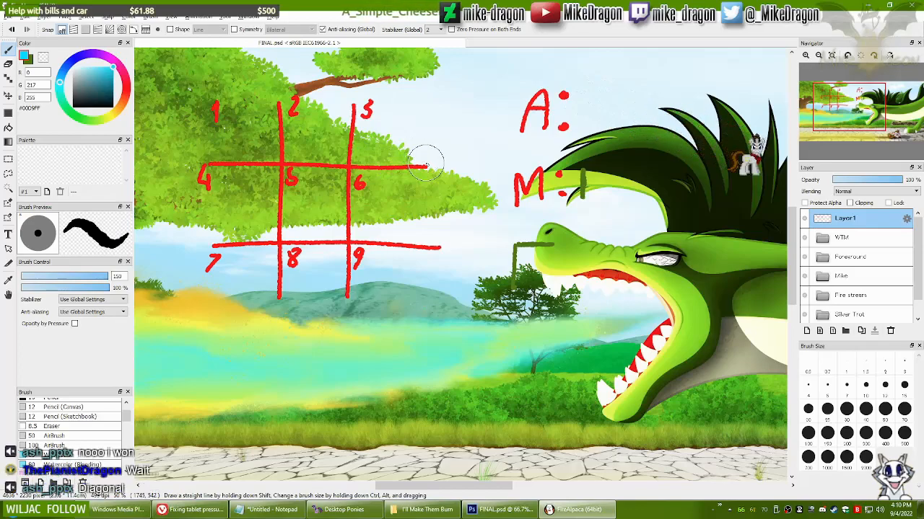
mouse_move(463, 123)
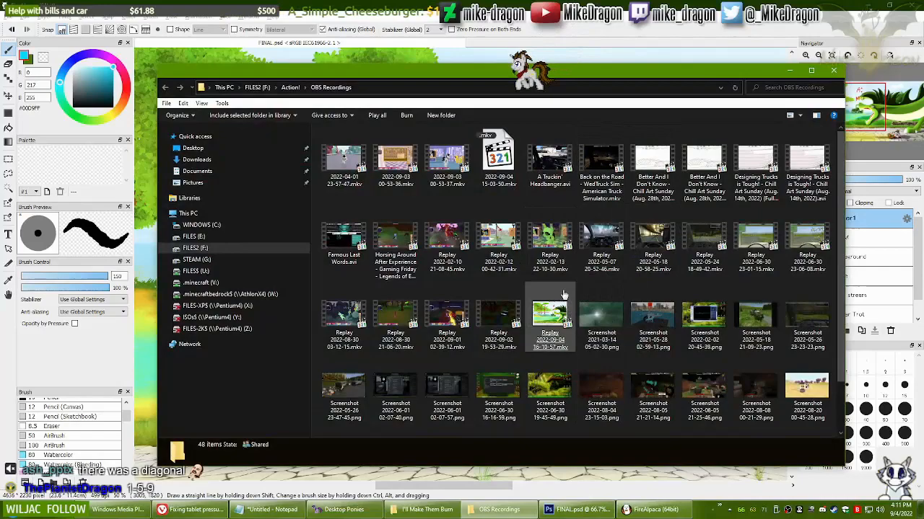
Open the Replay video from OBS Recordings, return to the painting and draw a tally stroke beside A
double_click(550, 311)
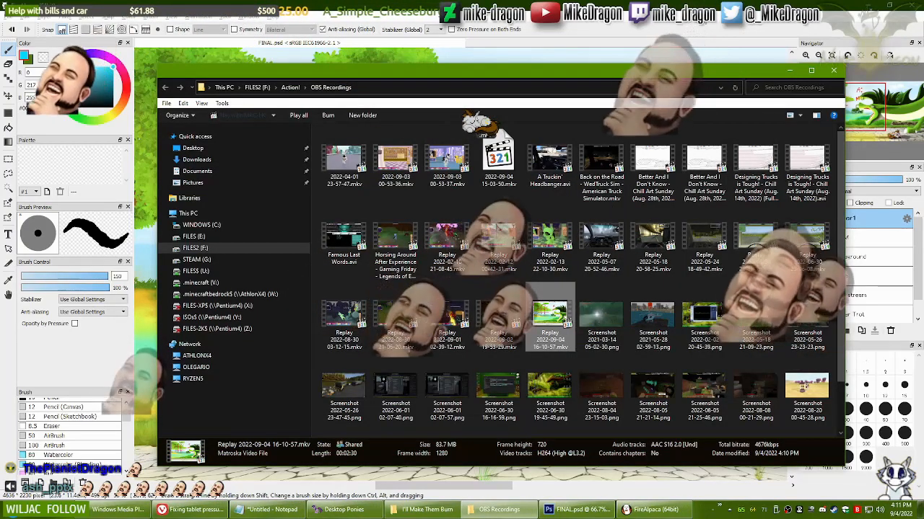
key(Delete)
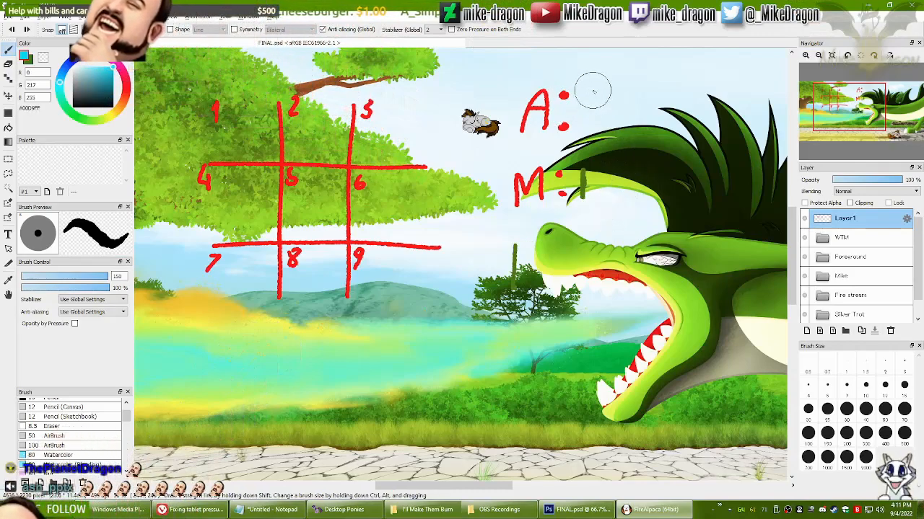
drag(592, 90, 592, 127)
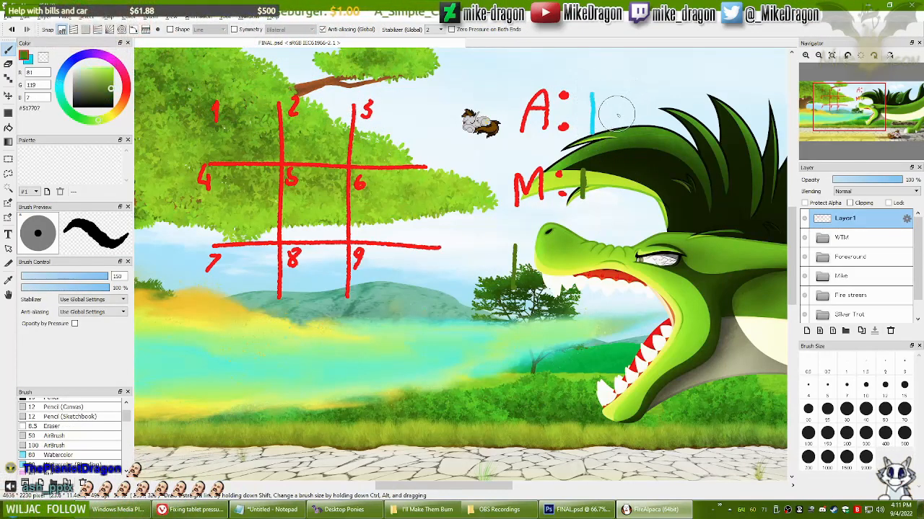